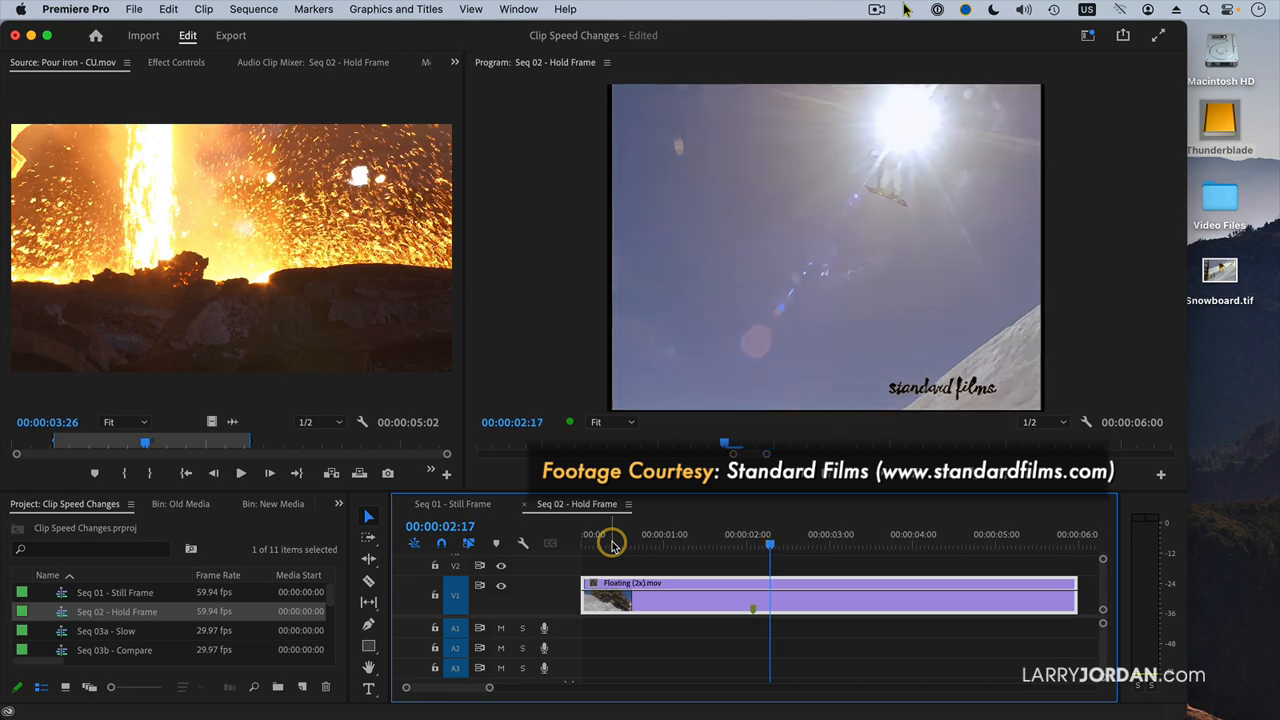
# - Scrub the Seq 02 playhead back to 00:00:02:03 where the snowboarder is airborne
pyautogui.moveTo(770, 544); pyautogui.dragTo(732, 544)
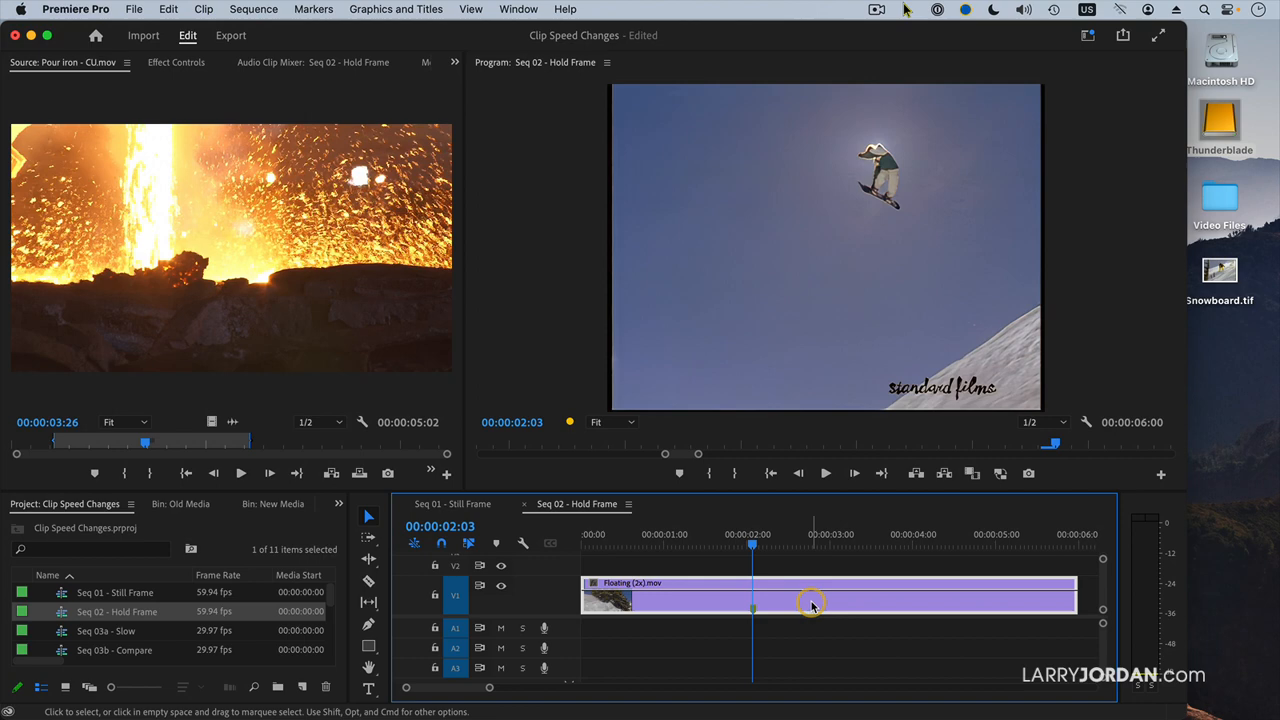
pyautogui.rightClick(810, 600)
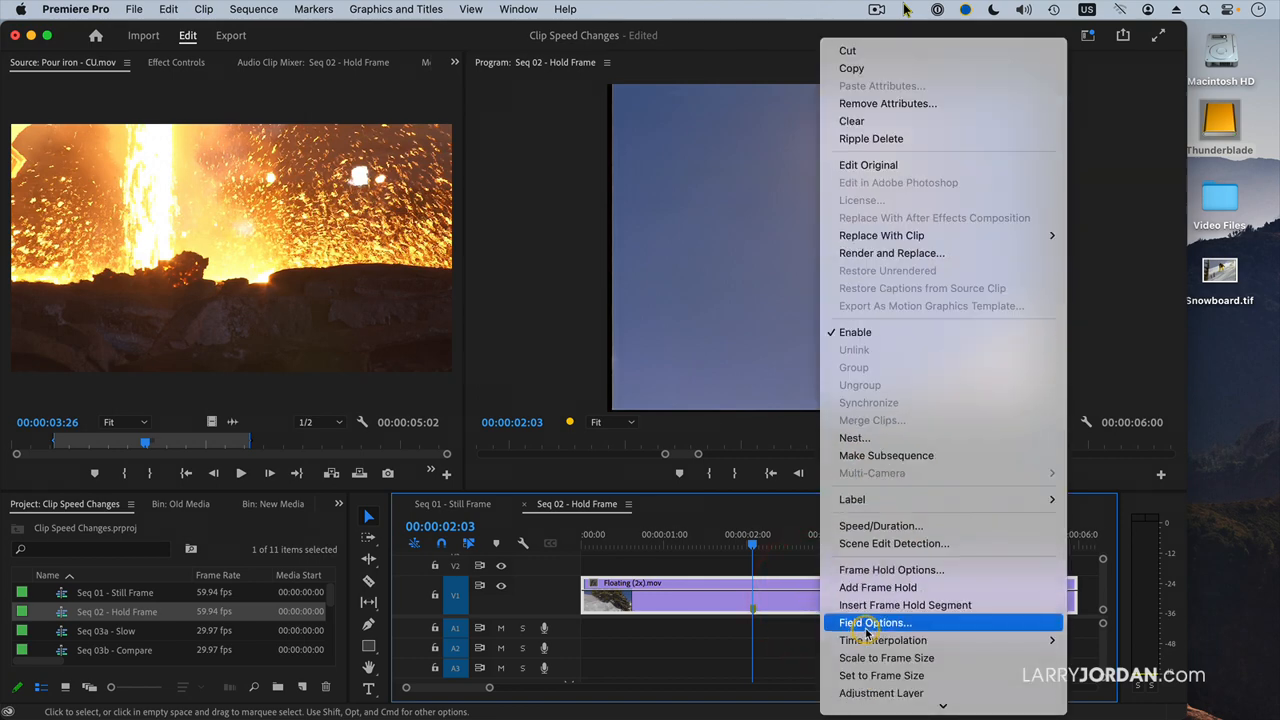
pyautogui.moveTo(1004, 588)
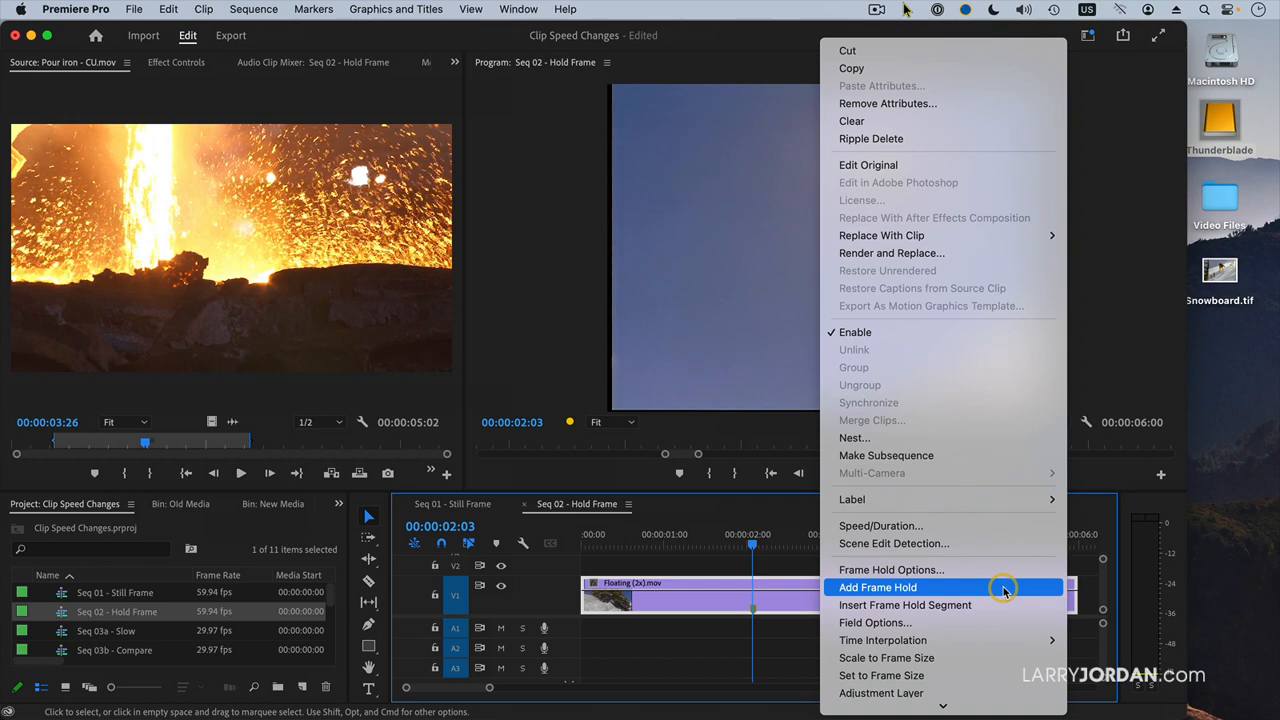
pyautogui.click(878, 588)
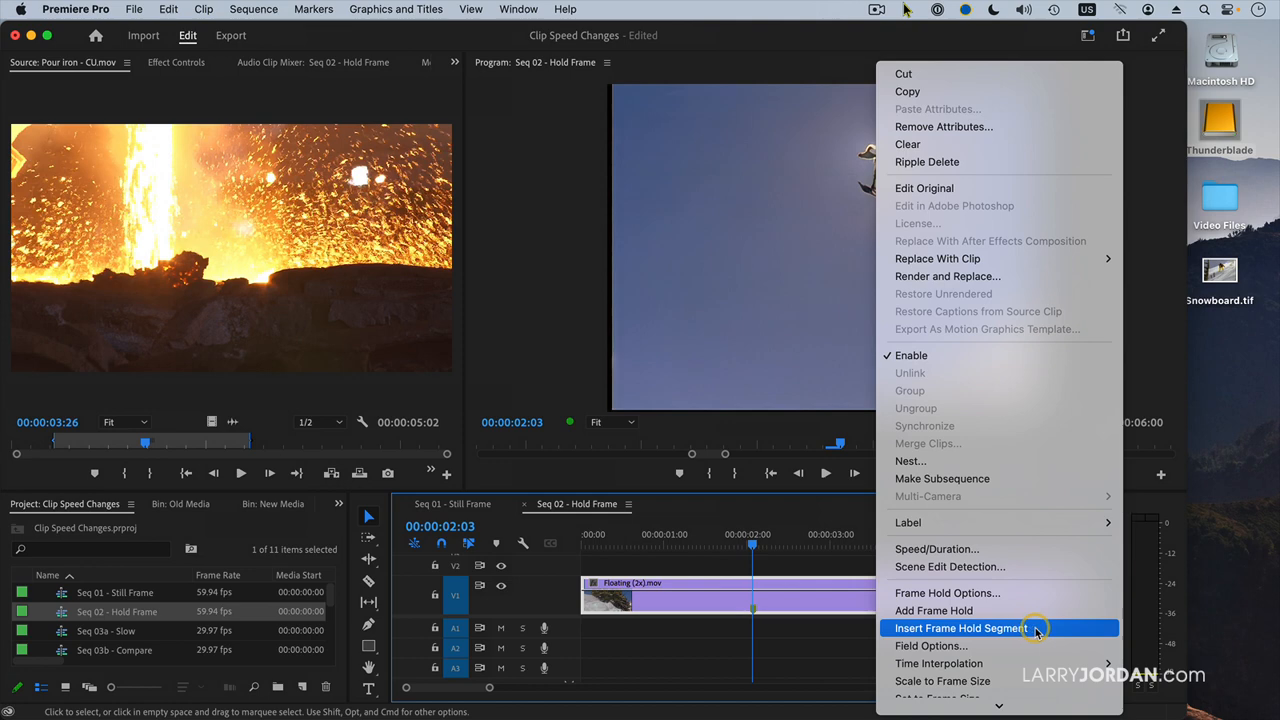
# - Add an Insert Frame Hold Segment at the playhead, splitting the snowboard clip into three
pyautogui.click(960, 628)
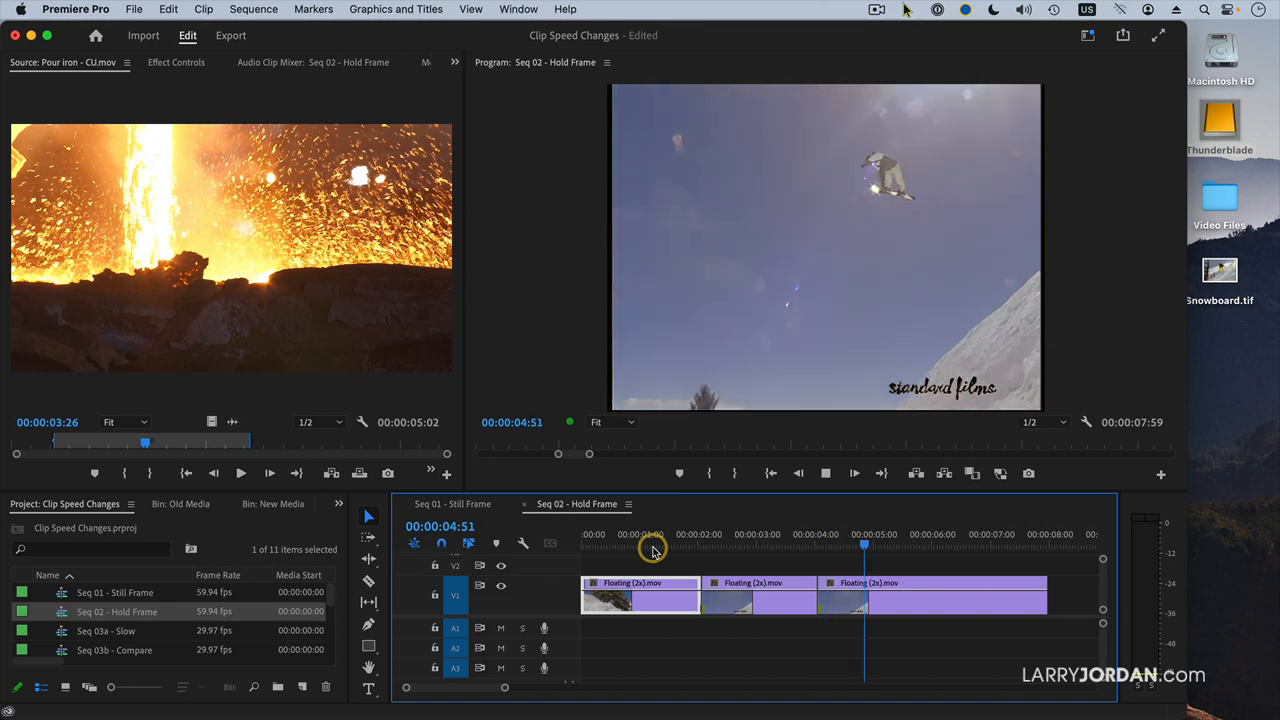
# - Ripple-trim the hold segment longer then shorter, bringing Seq 02 to 00:00:08:06, and bring up the edit point's options
pyautogui.click(756, 544)
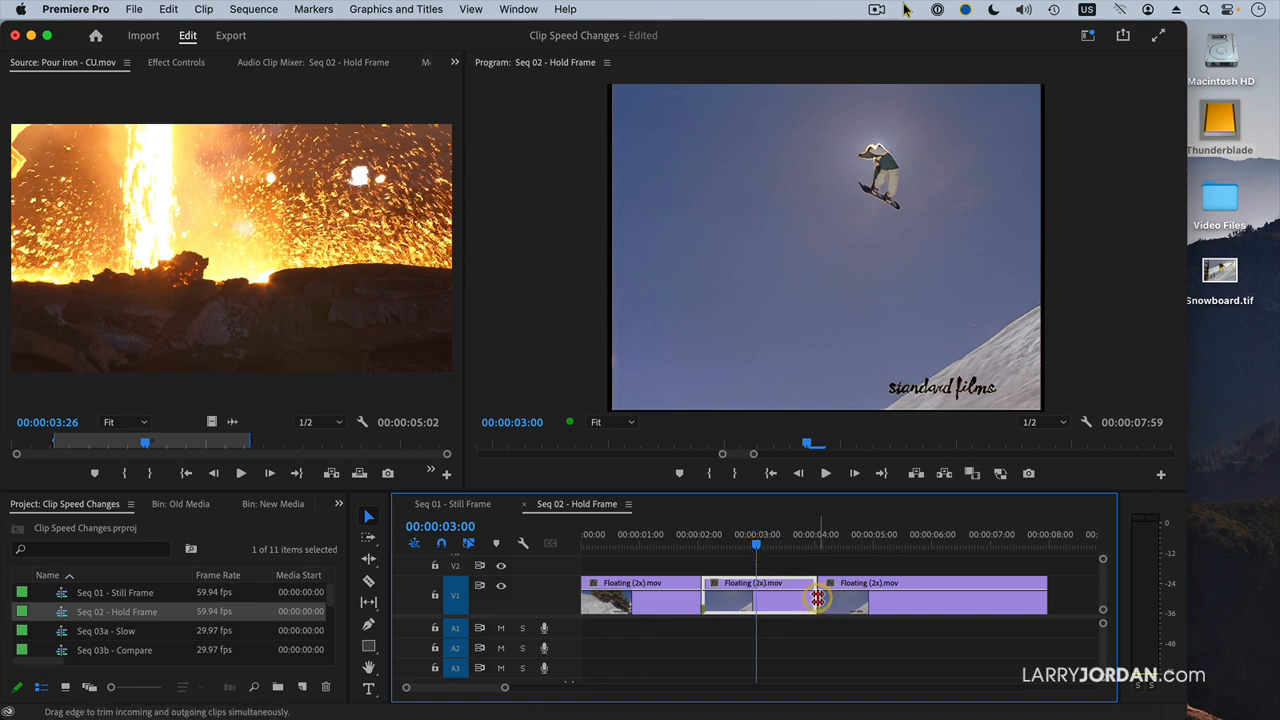
pyautogui.moveTo(818, 596); pyautogui.dragTo(856, 596)
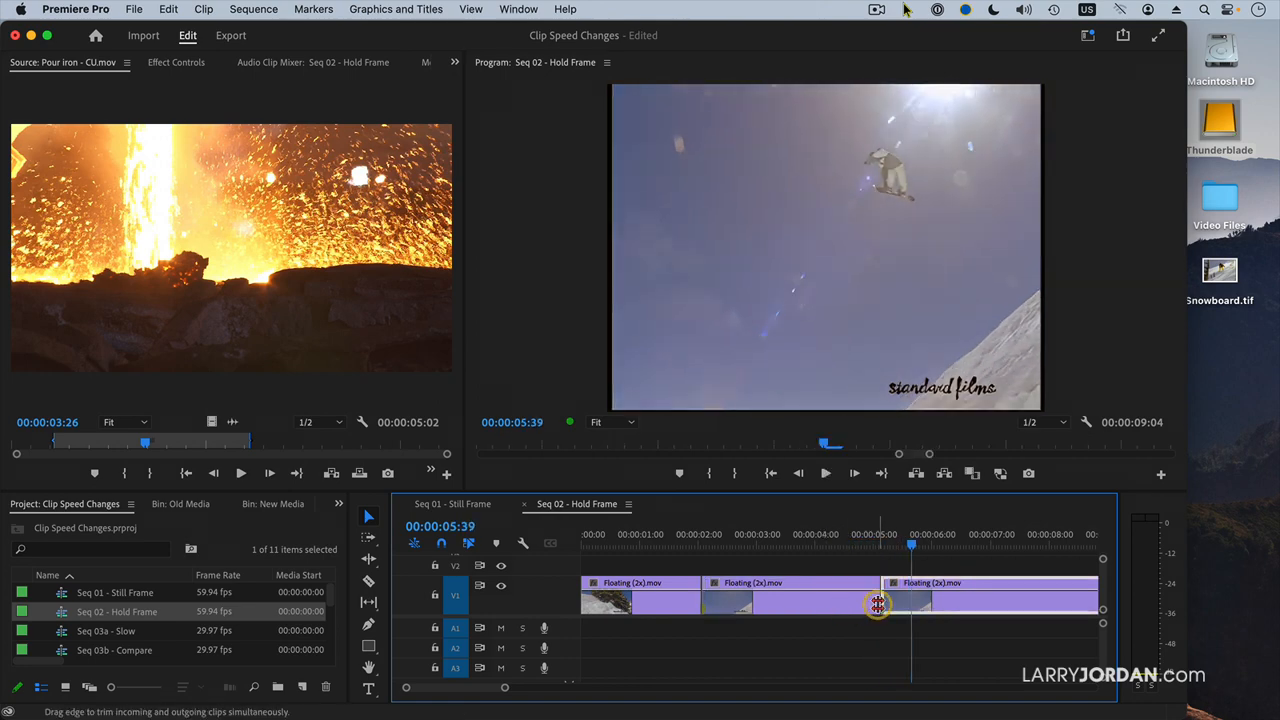
pyautogui.moveTo(878, 604); pyautogui.dragTo(778, 608)
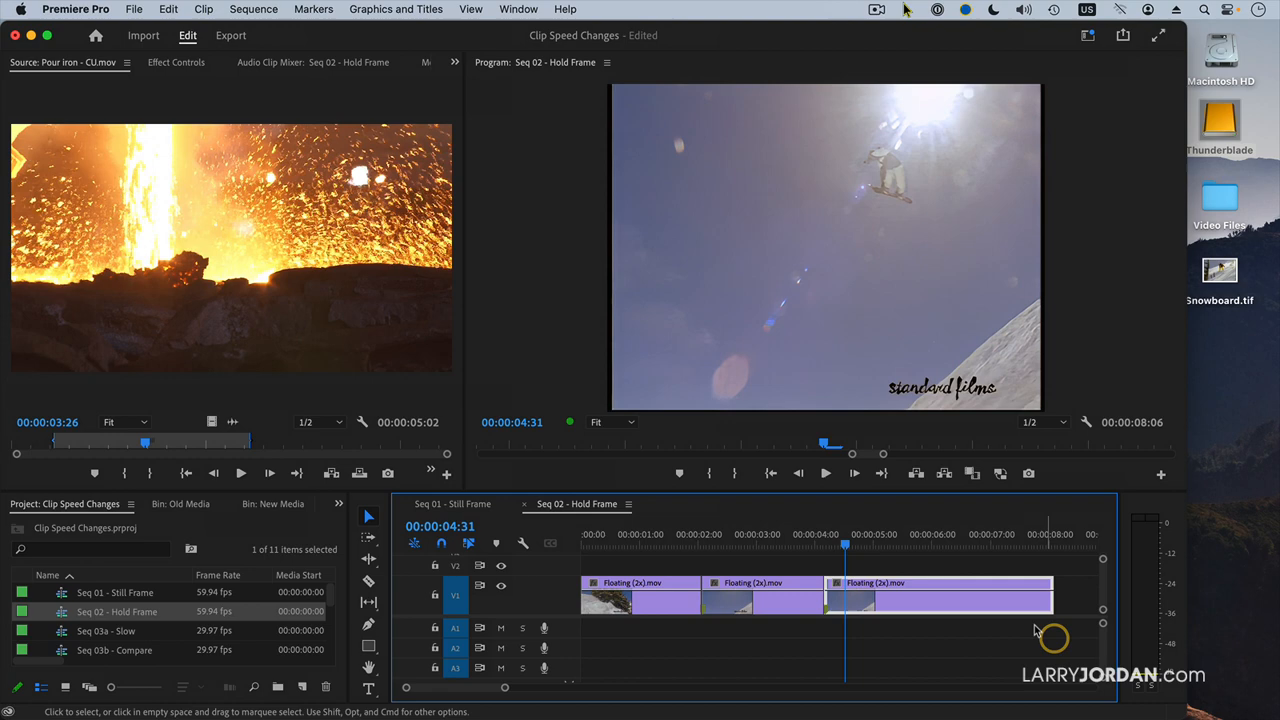
pyautogui.rightClick(970, 600)
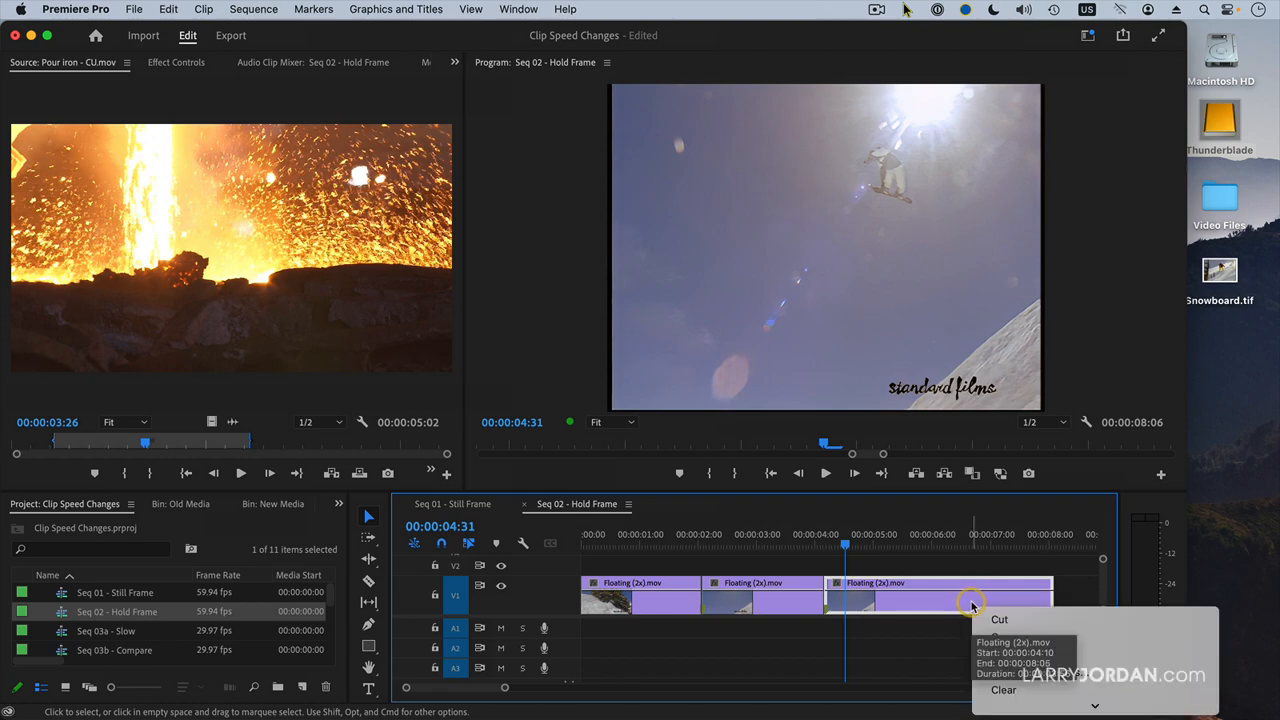